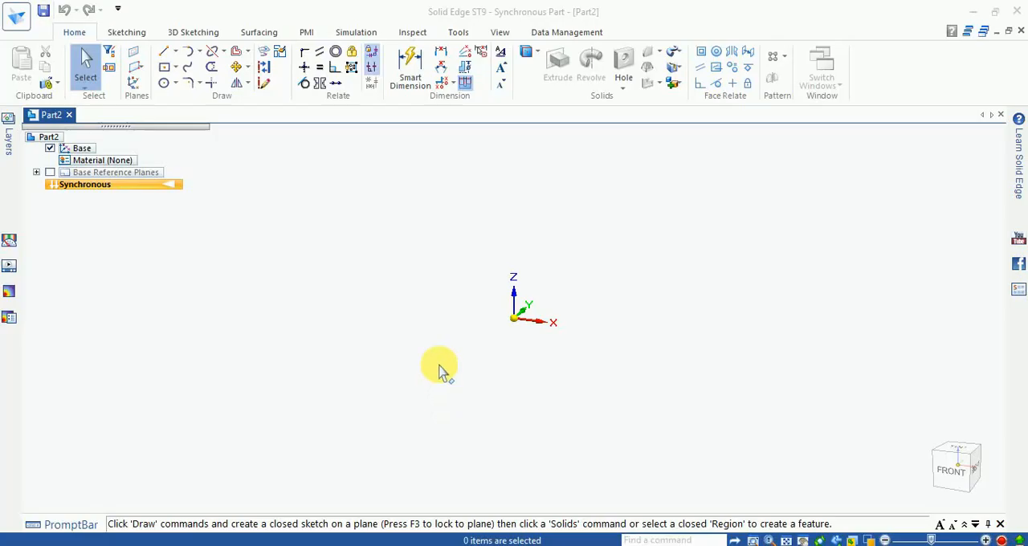
mouse_move(486, 285)
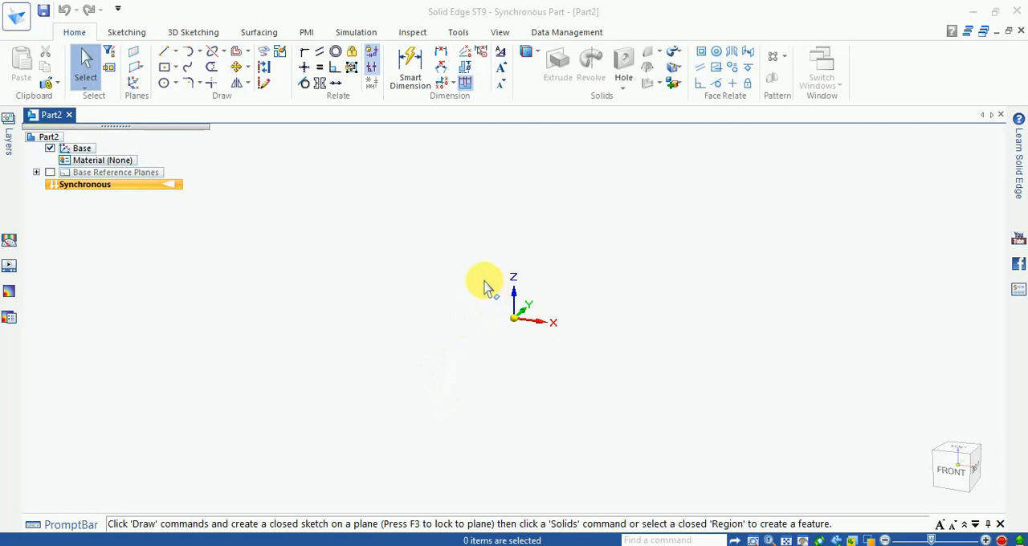
mouse_move(679, 58)
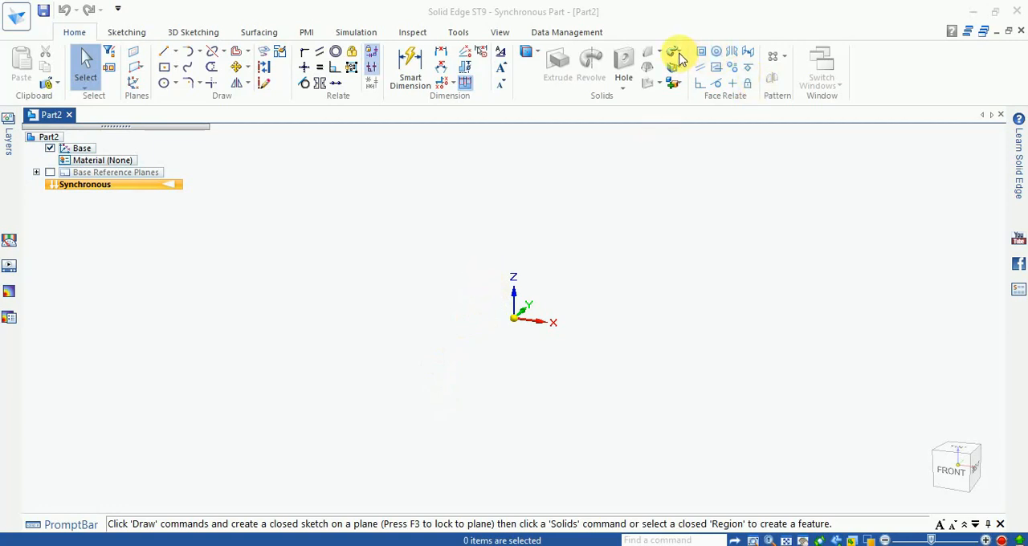
mouse_move(592, 201)
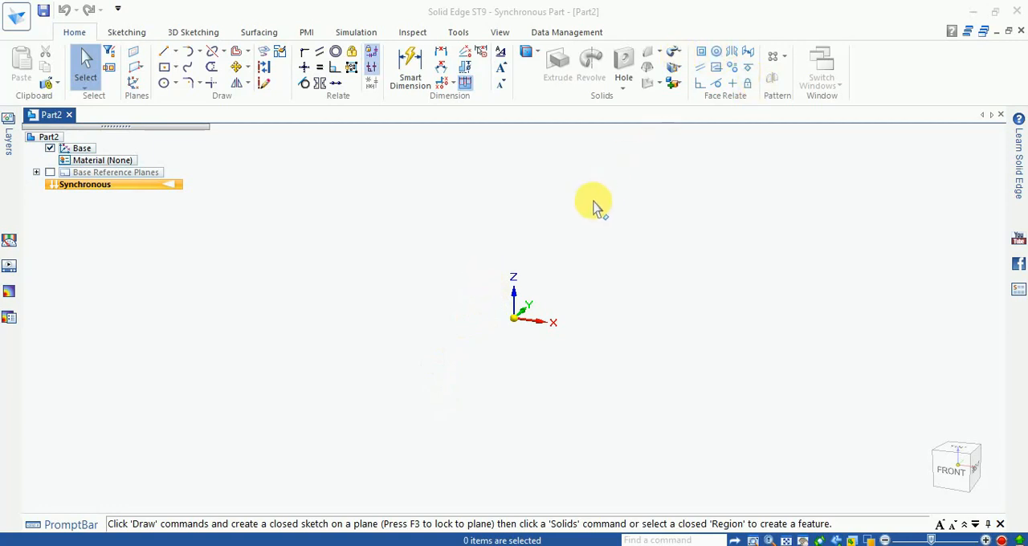
mouse_move(675, 52)
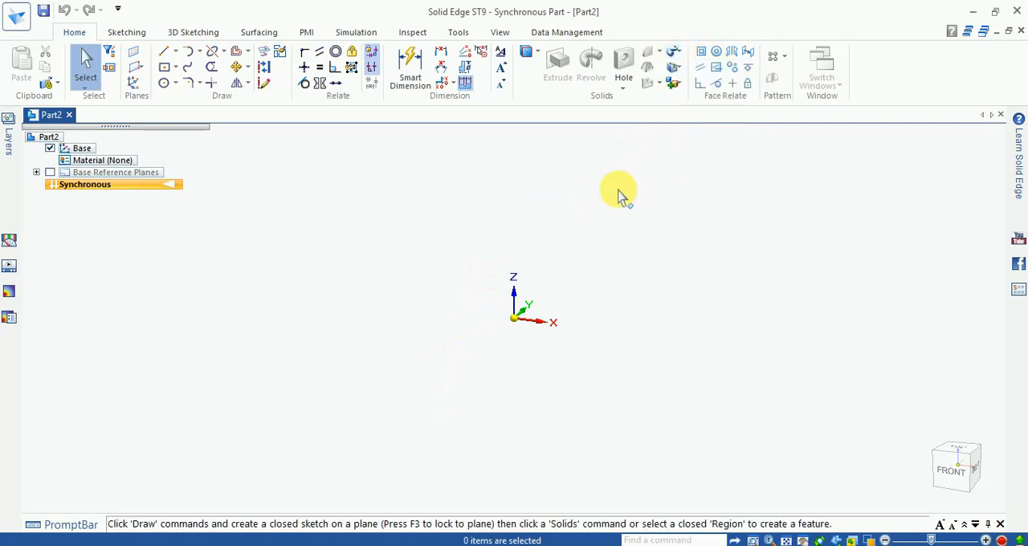
mouse_move(604, 269)
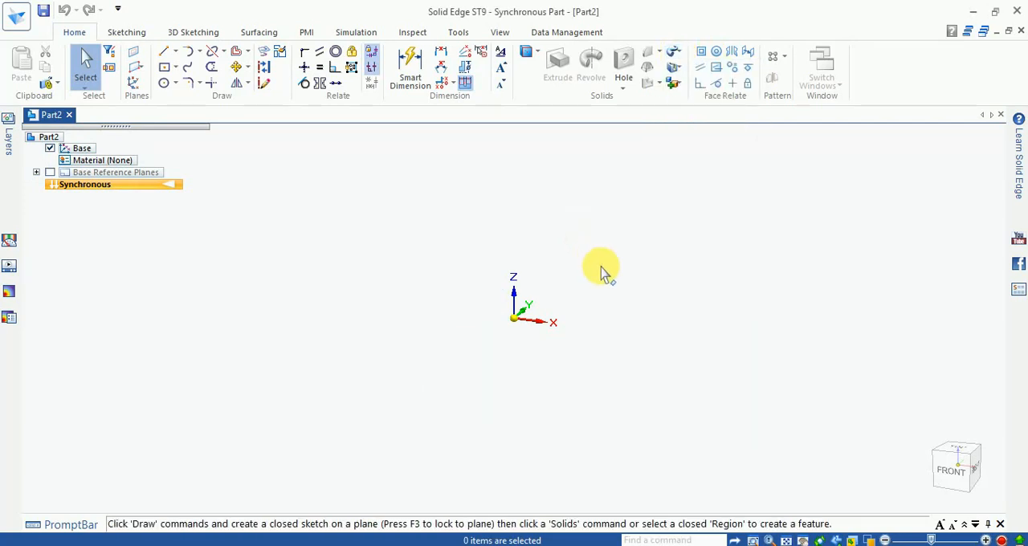
mouse_move(604, 315)
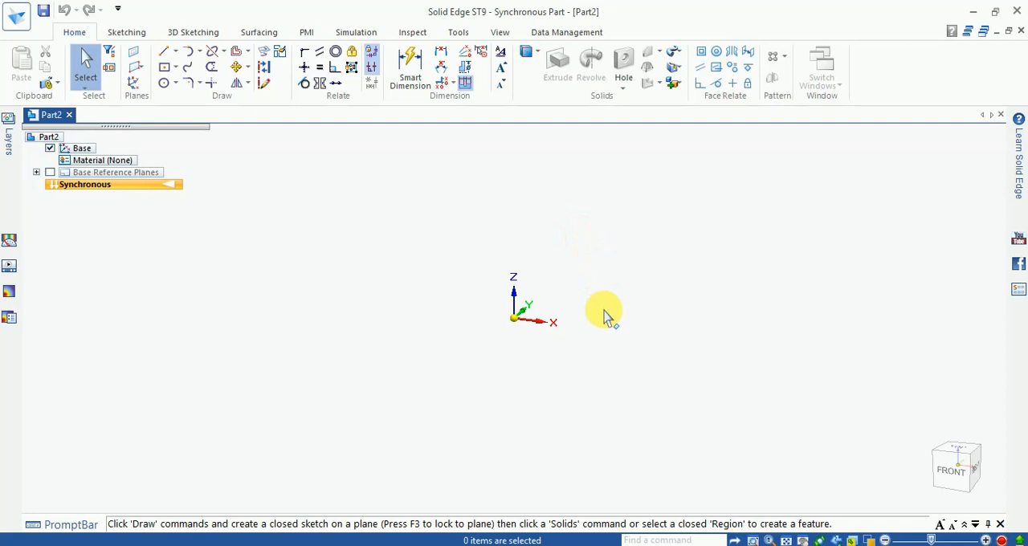
mouse_move(612, 308)
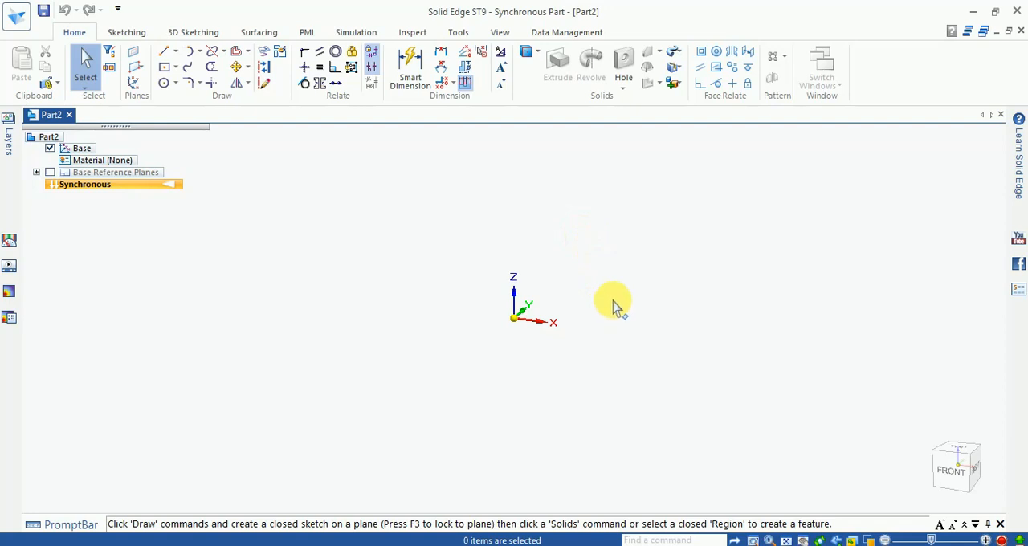
mouse_move(816, 438)
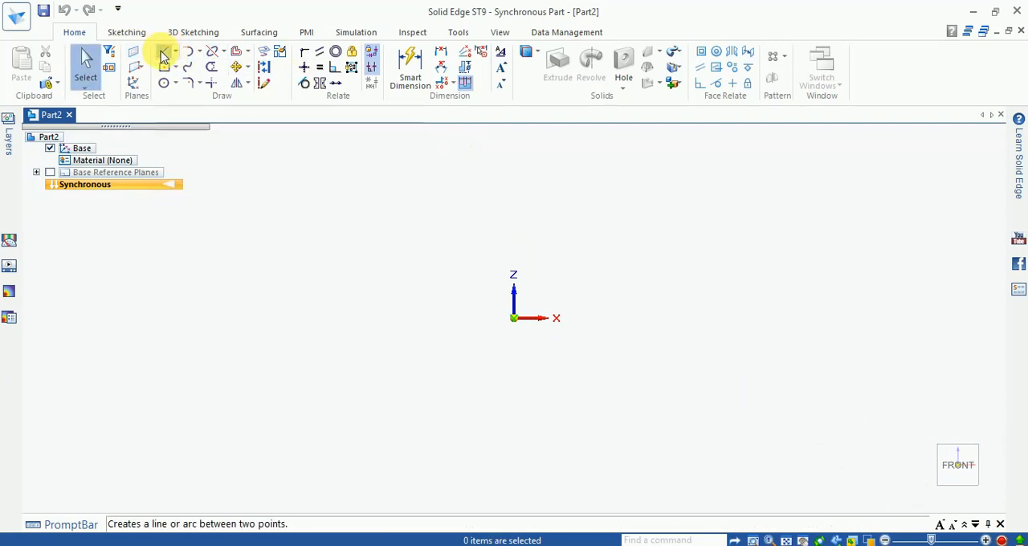
- Draw a vertical line through the origin along Z and make it construction geometry
left_click(164, 51)
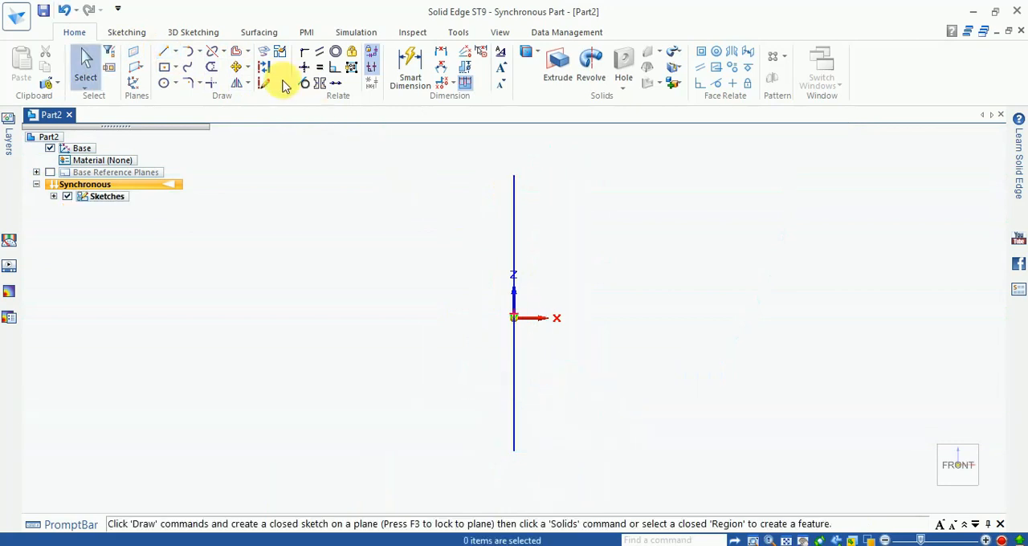
left_click(285, 84)
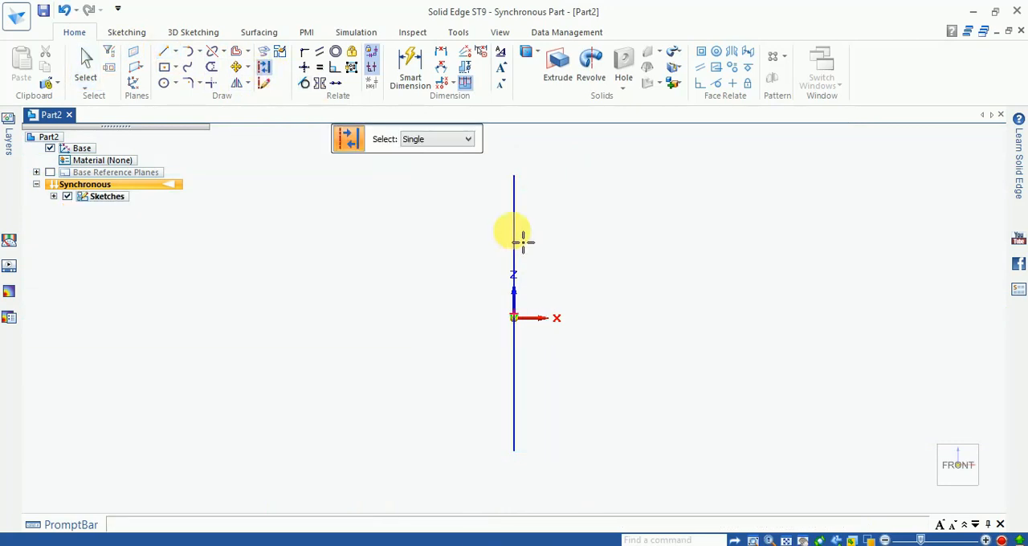
mouse_move(455, 281)
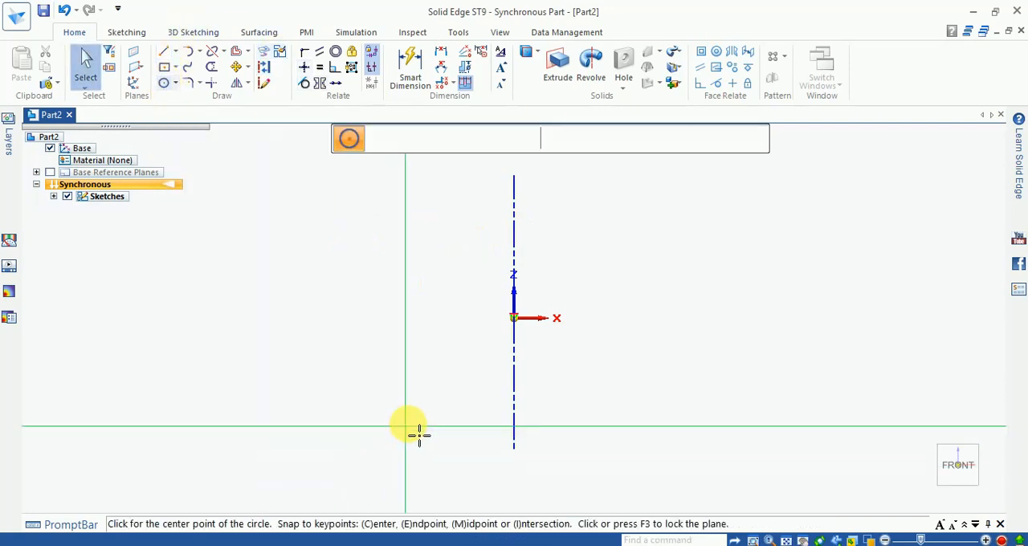
- Draw a circle left of the axis, dimensioned 15 mm diameter and 60 mm from the axis
left_click(410, 423)
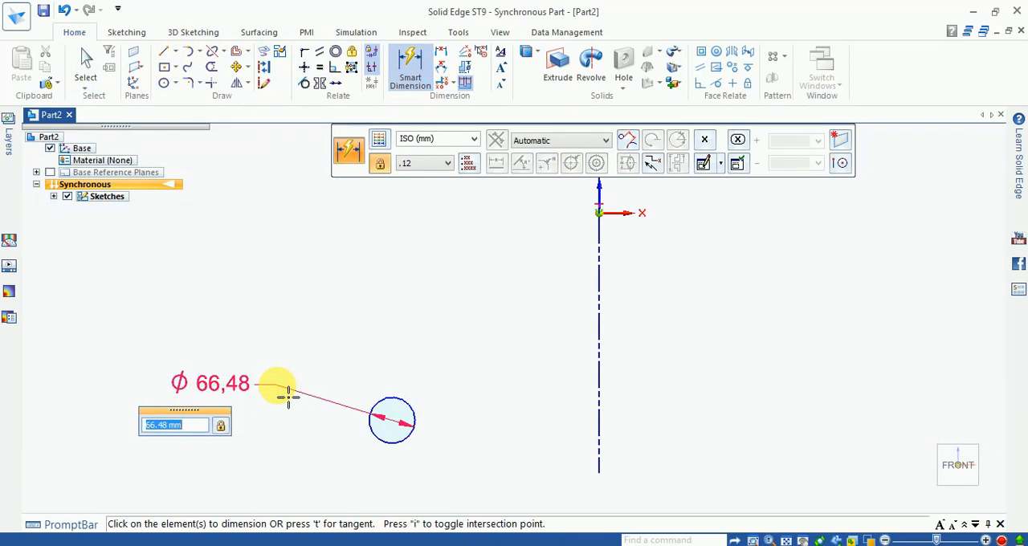
type("15.0")
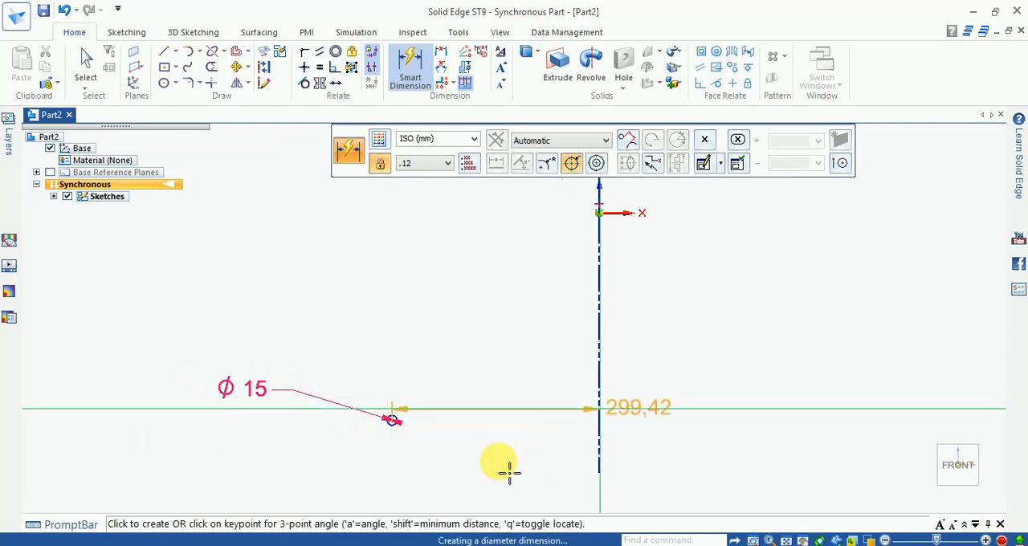
left_click(496, 464)
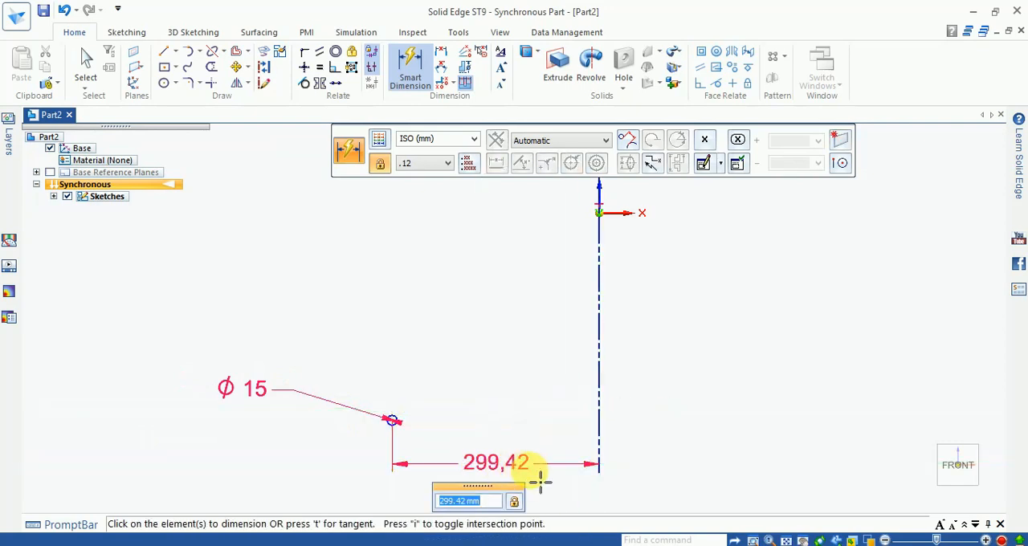
type("60")
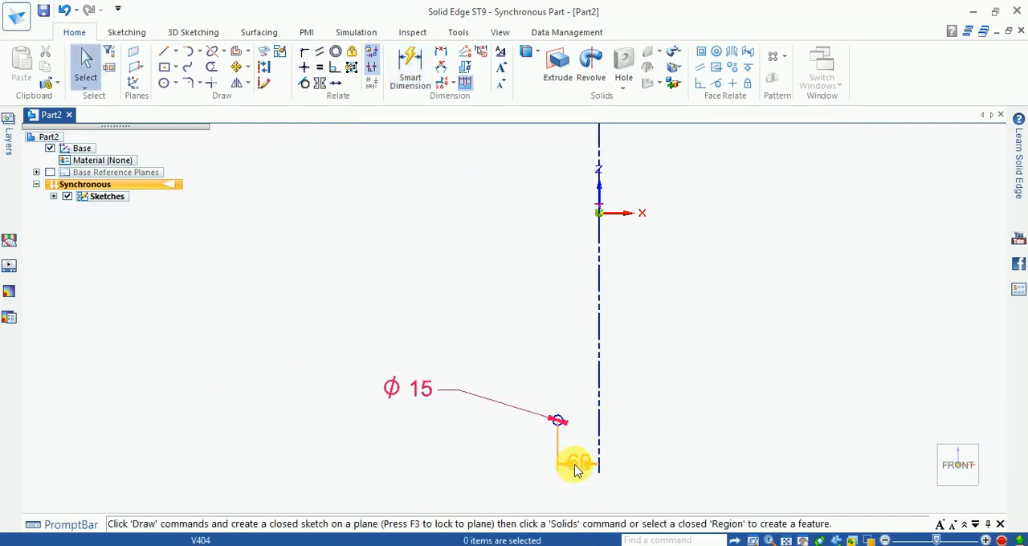
left_click(577, 465)
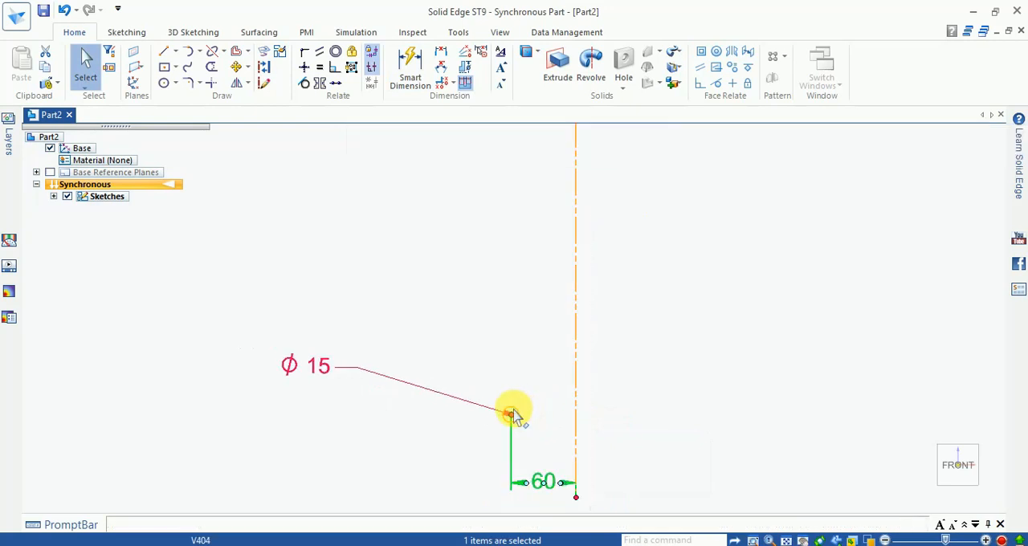
left_click(409, 65)
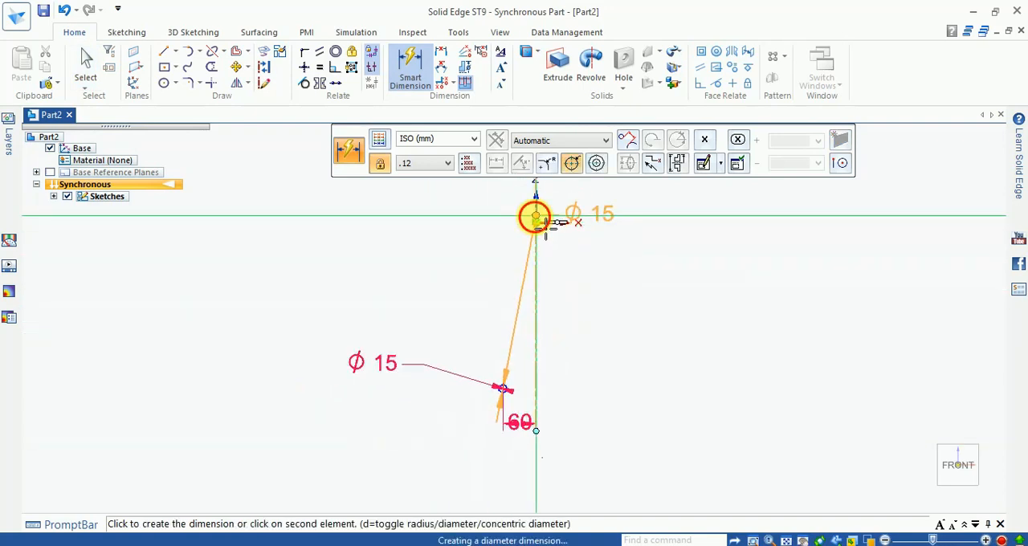
- Dimension the circle centre 150 mm vertically from the sketch origin
left_click(535, 217)
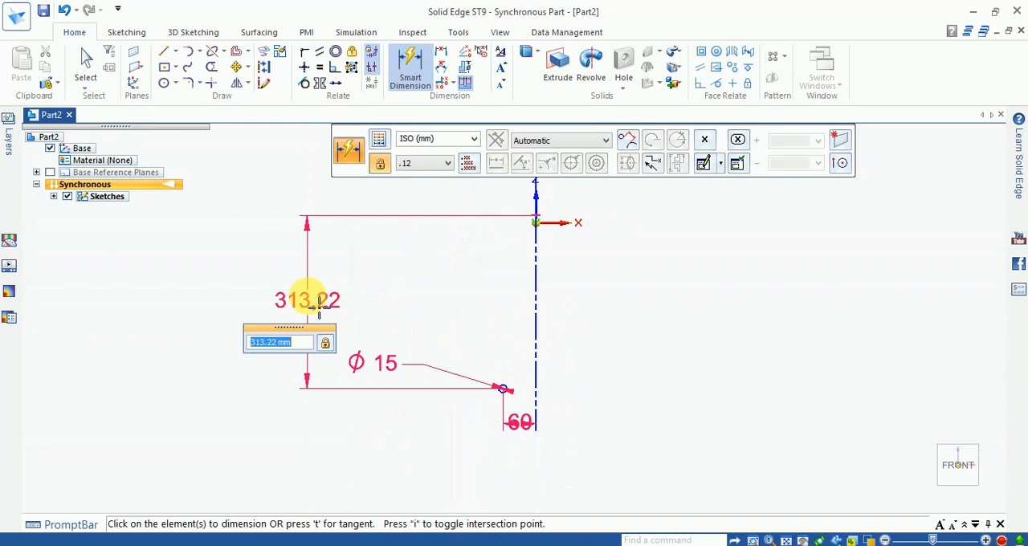
mouse_move(426, 333)
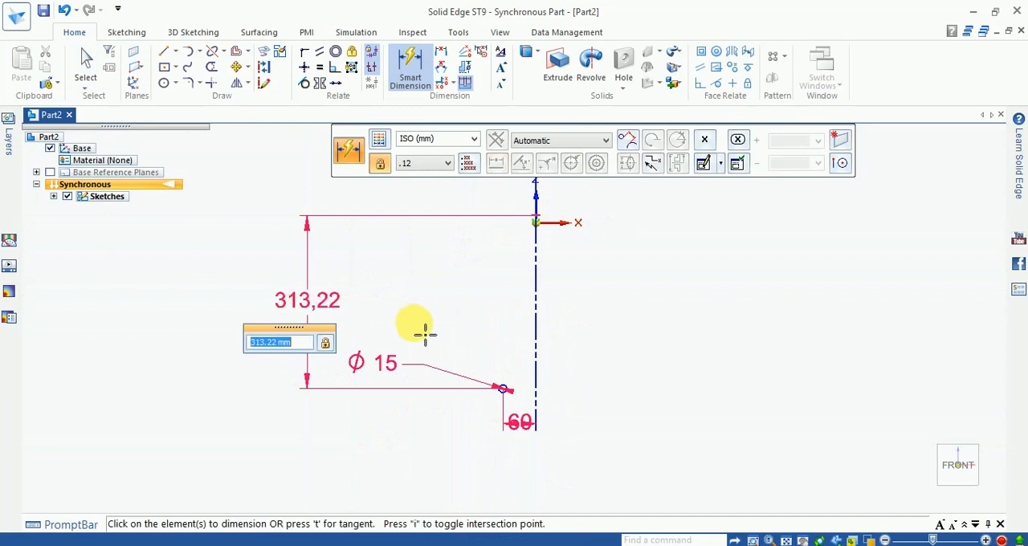
type("150")
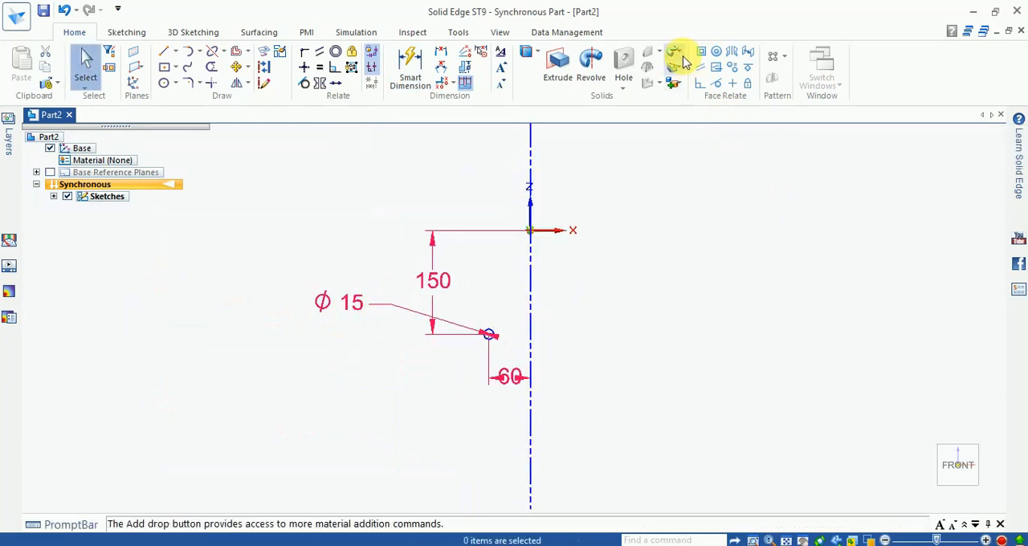
- Choose Helix from the Solids Add drop-down to begin the helical protrusion
left_click(675, 51)
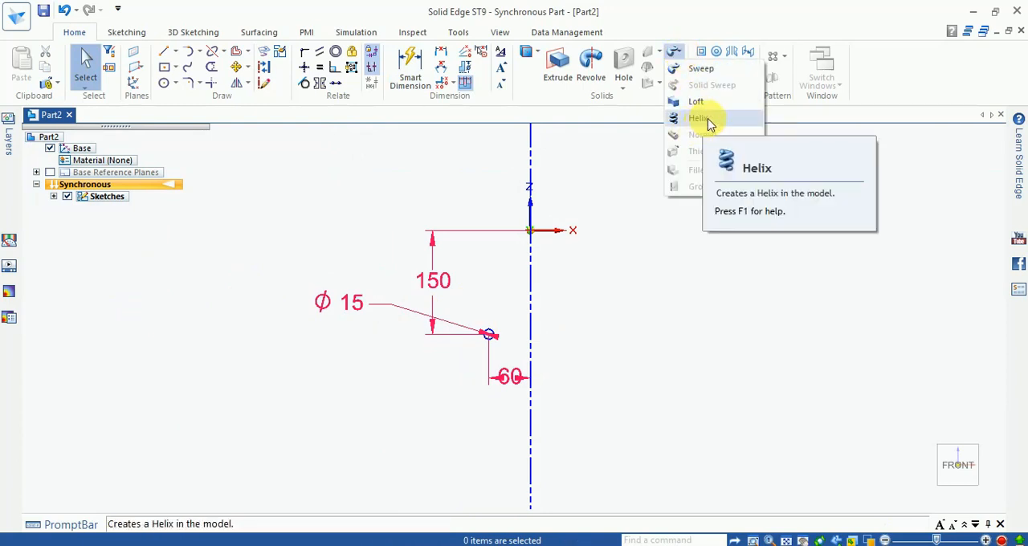
mouse_move(707, 120)
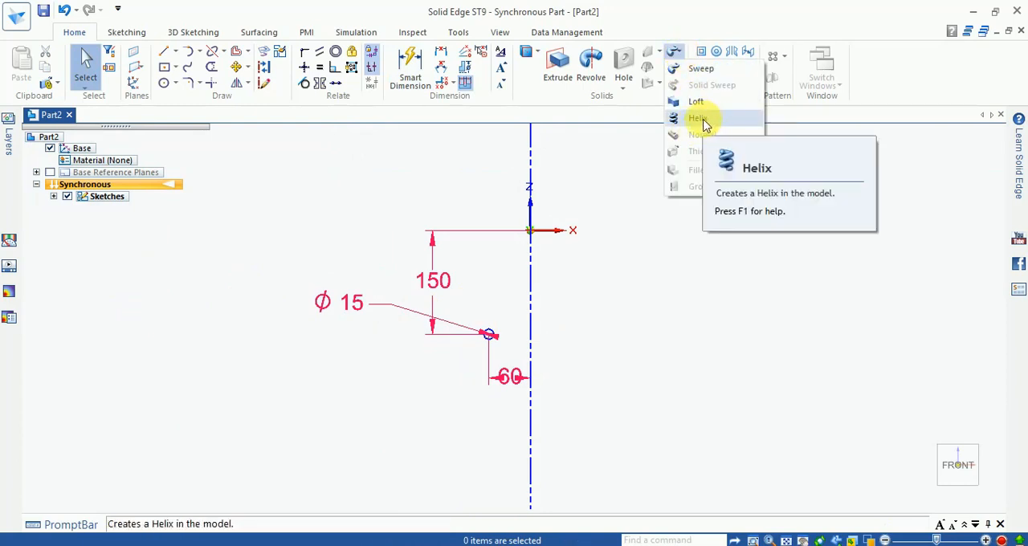
left_click(697, 118)
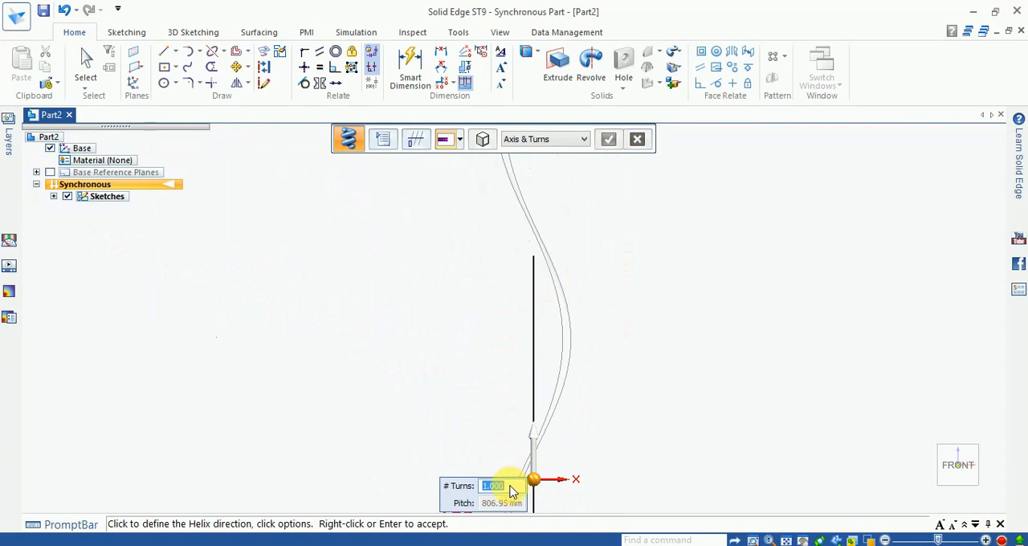
- Enter the turn count and accept, producing a 12-turn spring protrusion at 67.25 mm pitch
type("1")
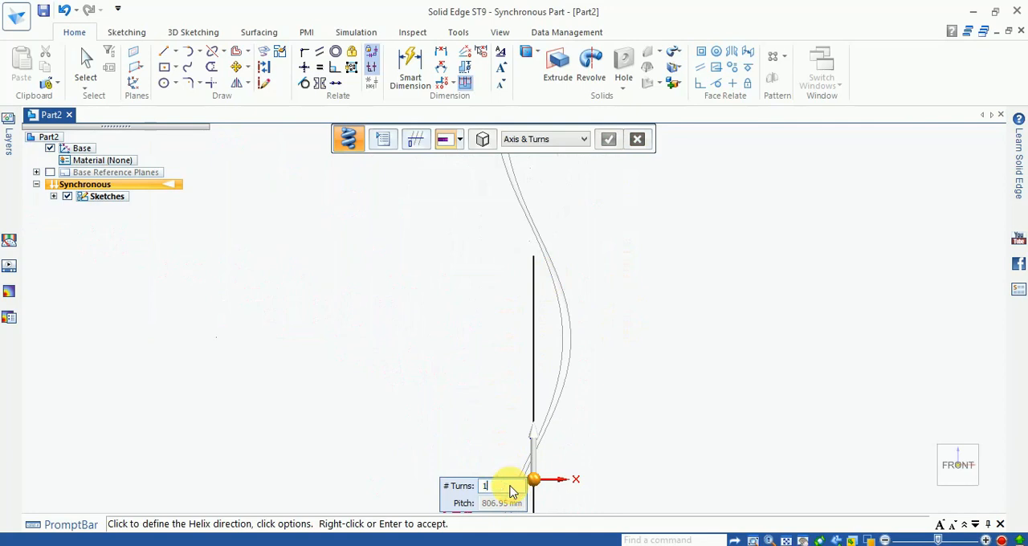
left_click(609, 138)
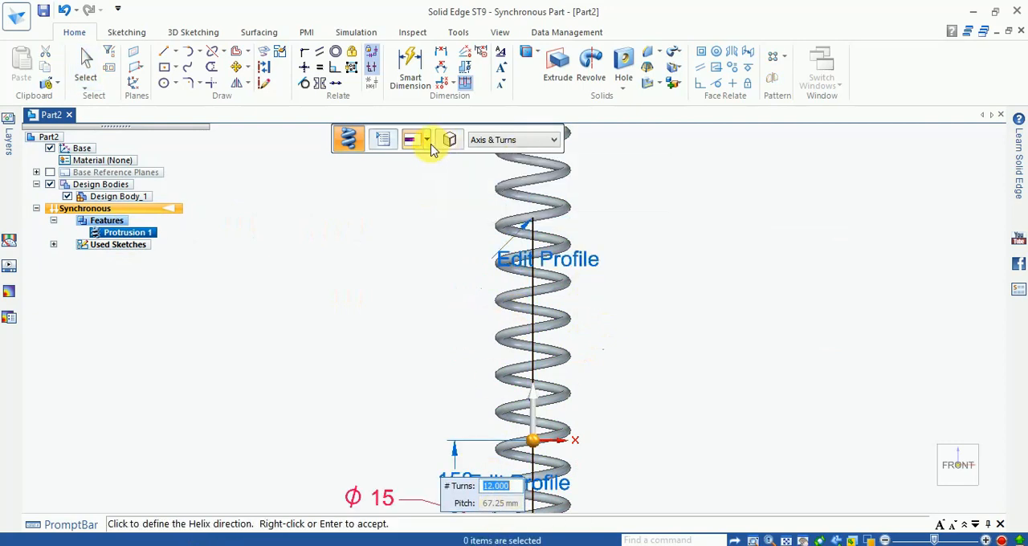
mouse_move(502, 139)
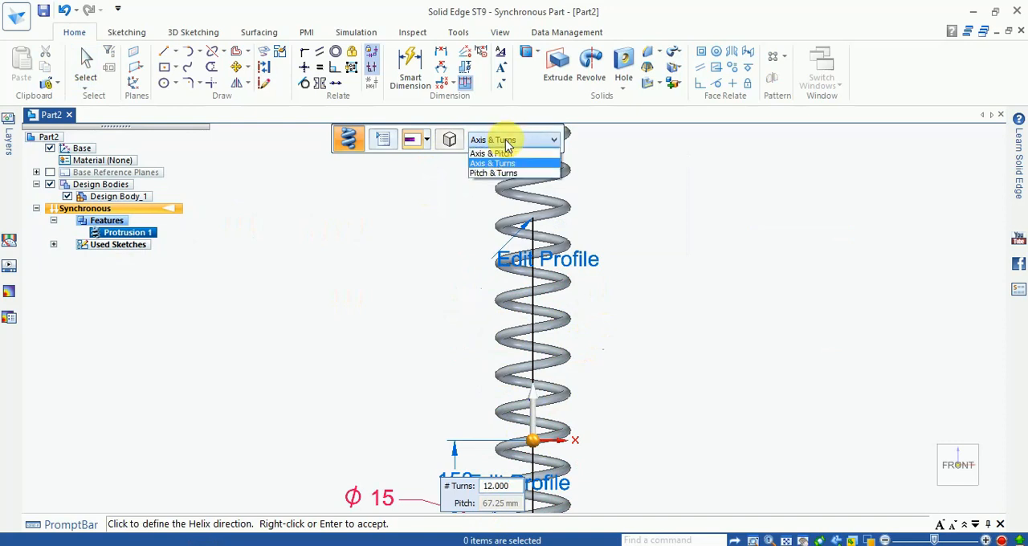
mouse_move(492, 153)
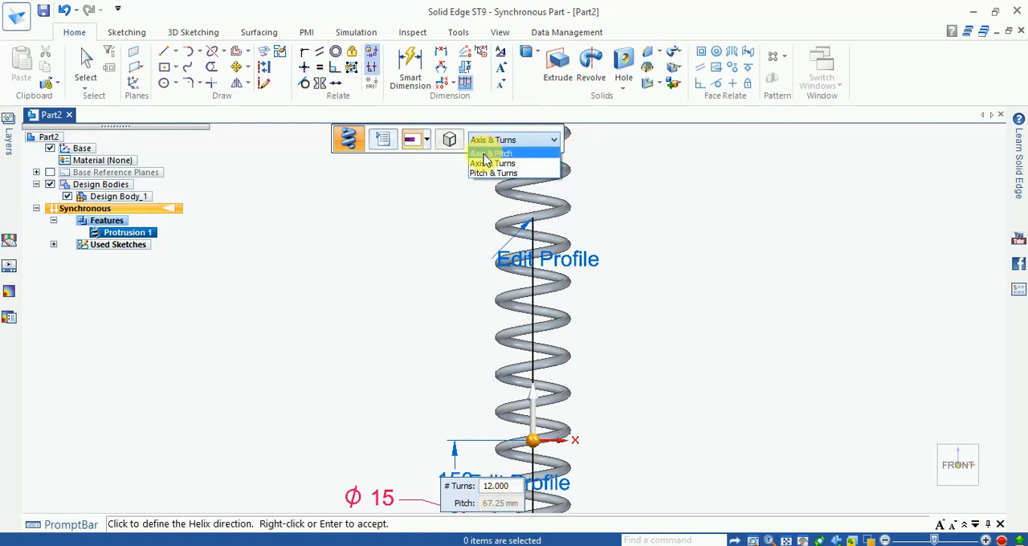
- Switch the helix method to Axis & Pitch with a 50 mm pitch
left_click(490, 153)
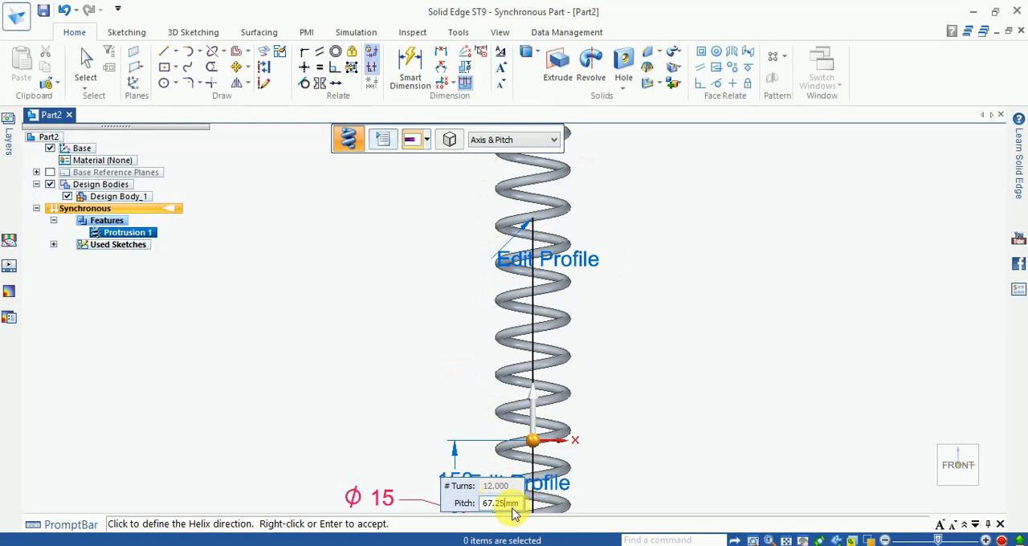
type("50")
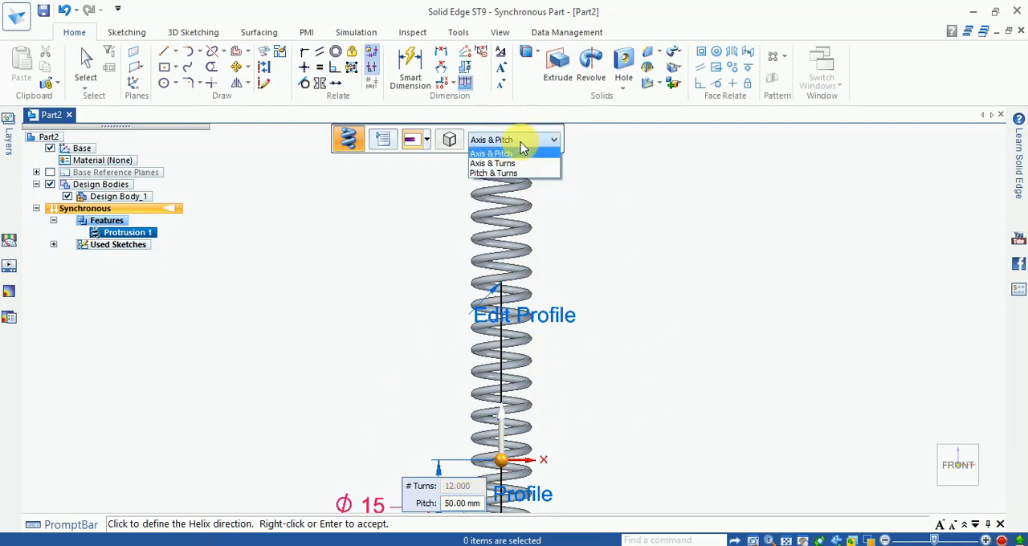
mouse_move(514, 173)
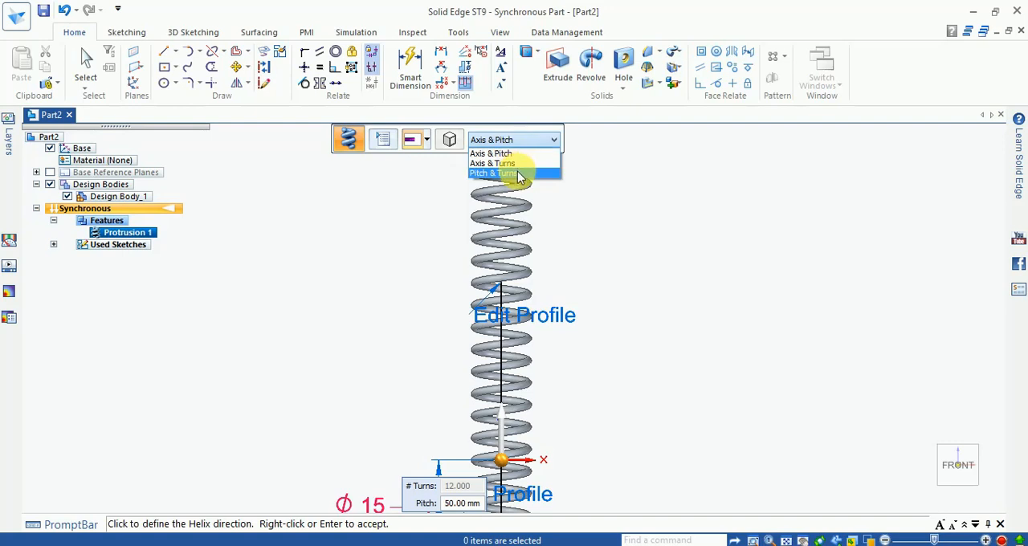
- Switch the helix method to Pitch & Turns, giving 20 turns at 25 mm pitch
left_click(494, 173)
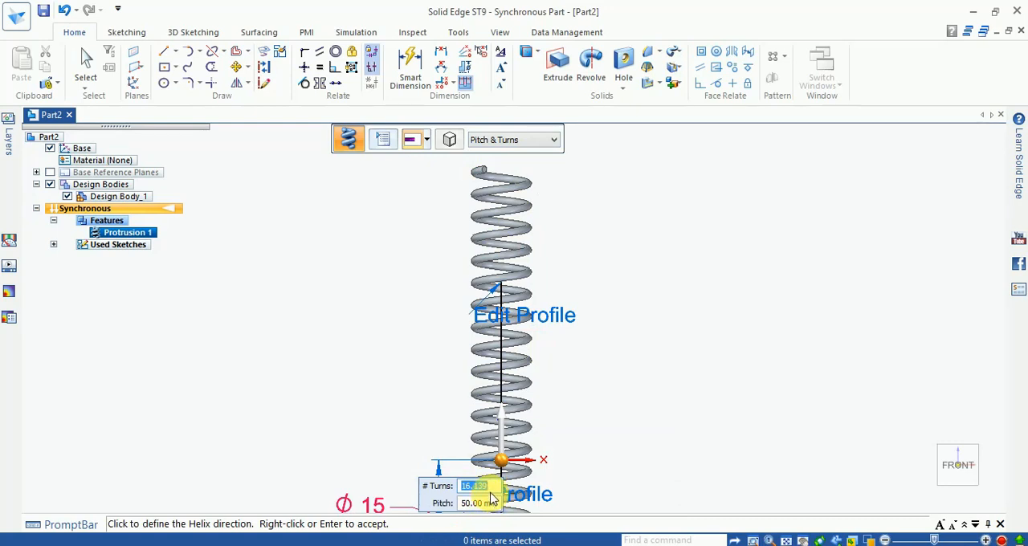
type("20.000")
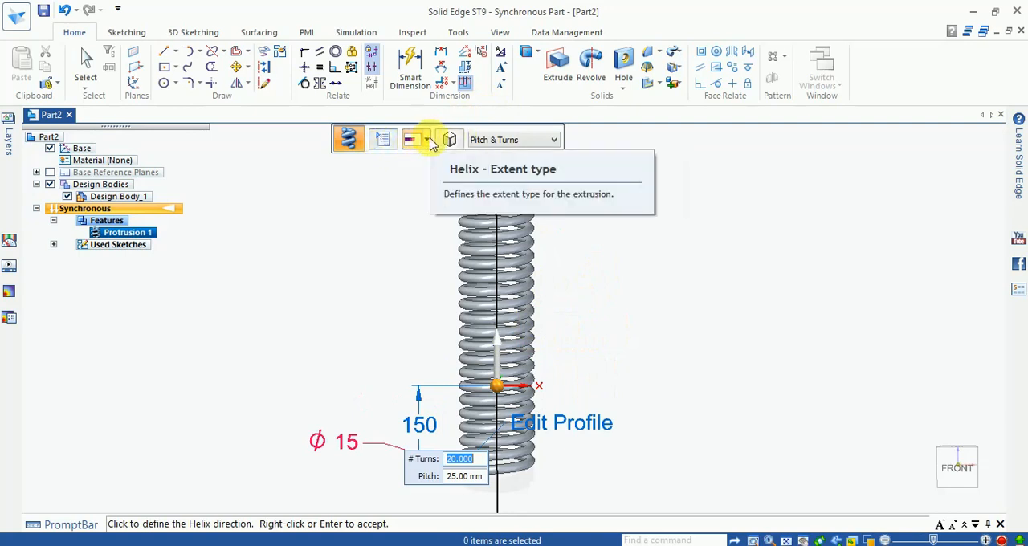
- Open Helix Options to review right-handed winding, constant pitch and taper settings
left_click(424, 139)
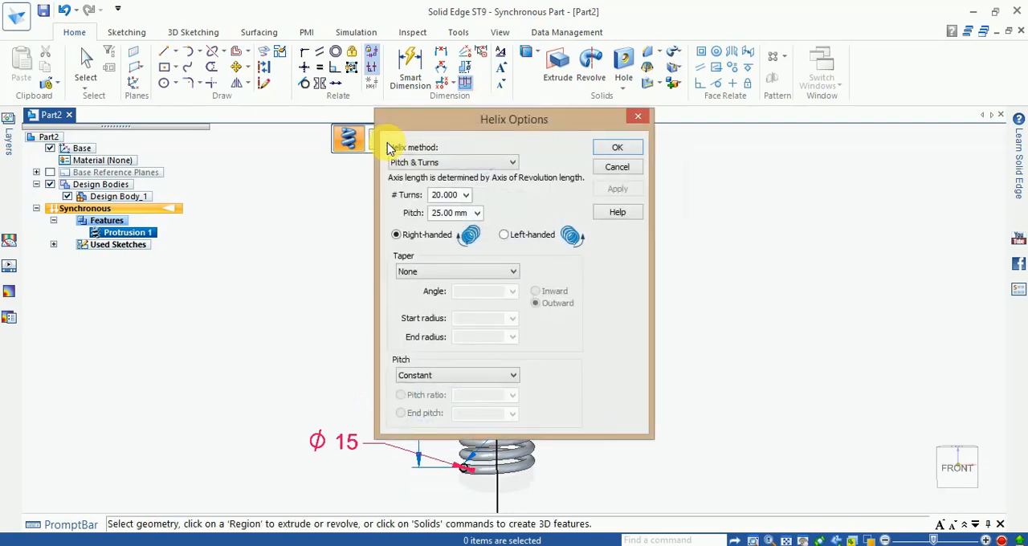
left_click(511, 162)
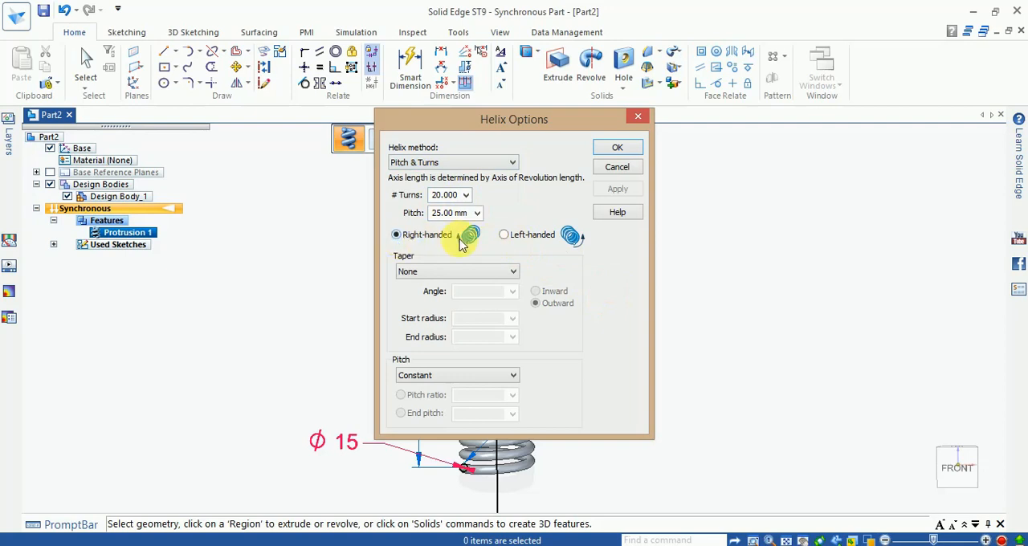
mouse_move(482, 247)
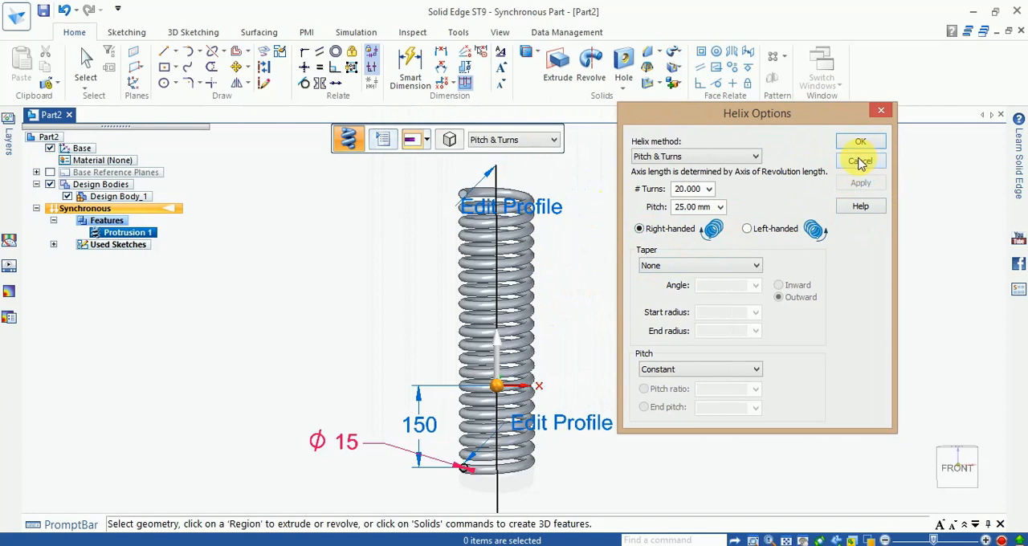
left_click(753, 265)
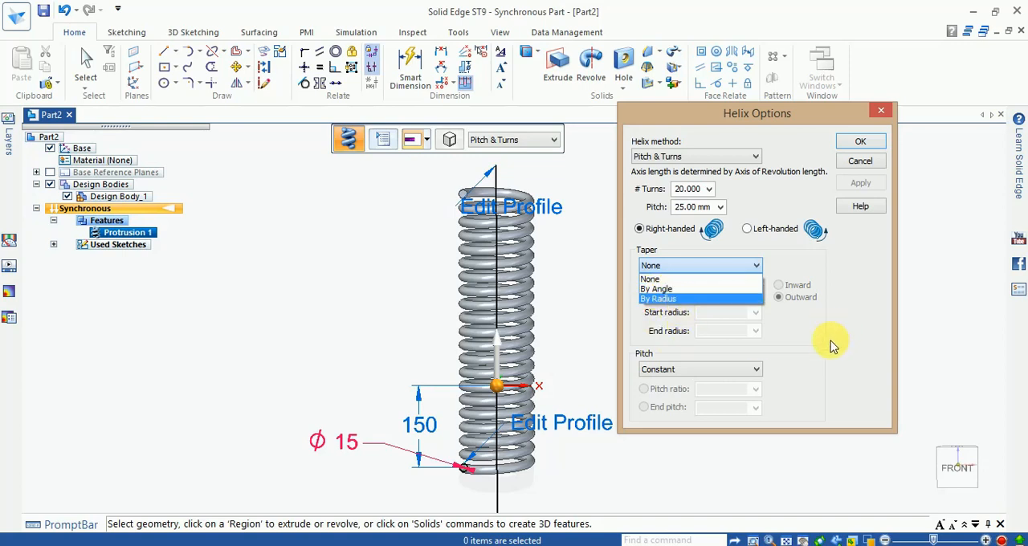
- Try a By Angle taper, dismiss the warning, then set Taper back to None
left_click(656, 289)
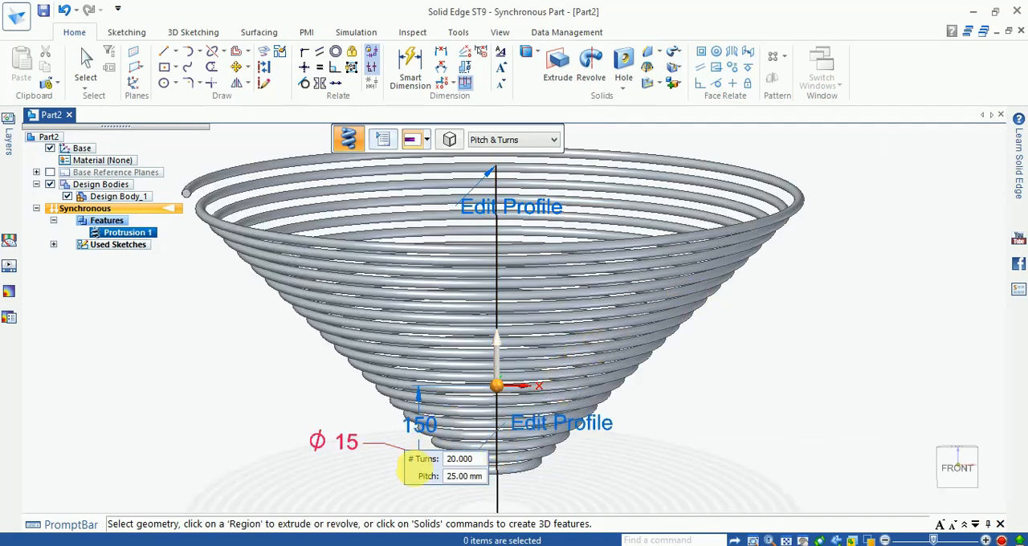
left_click(383, 139)
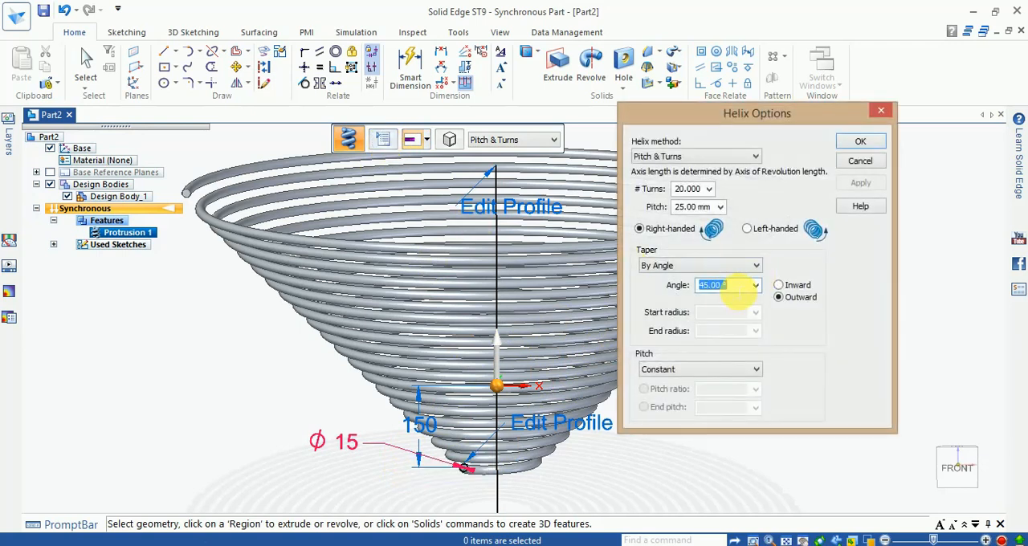
left_click(860, 140)
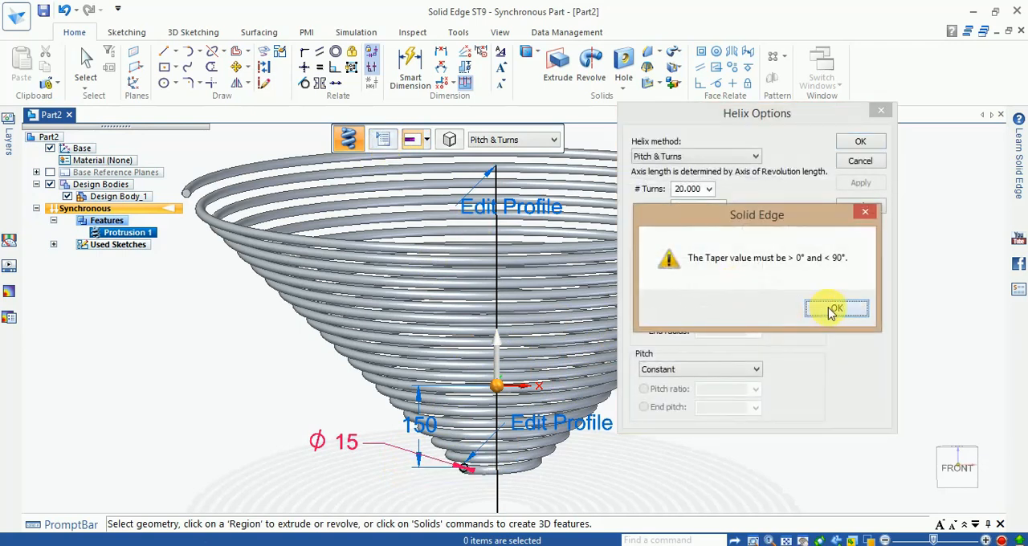
left_click(836, 309)
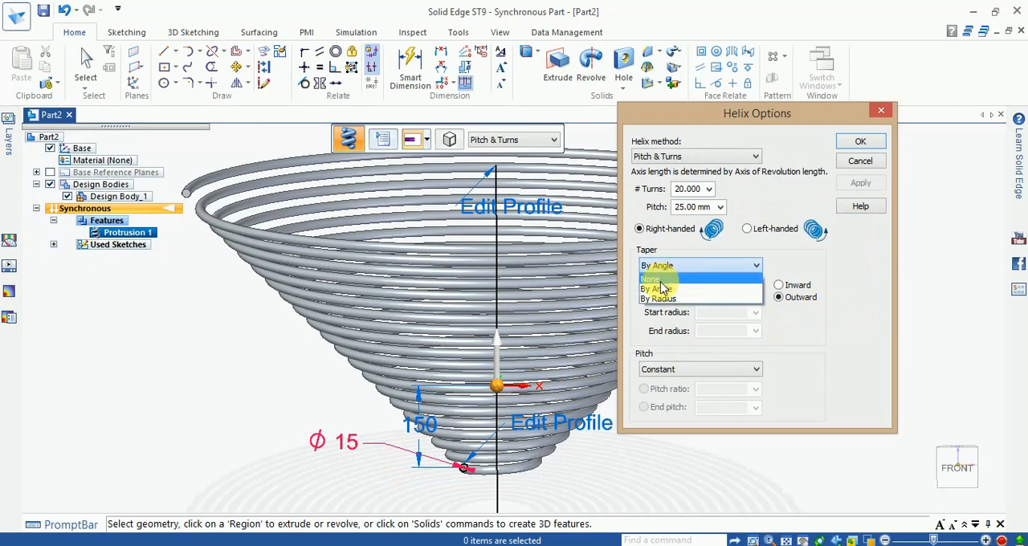
left_click(651, 278)
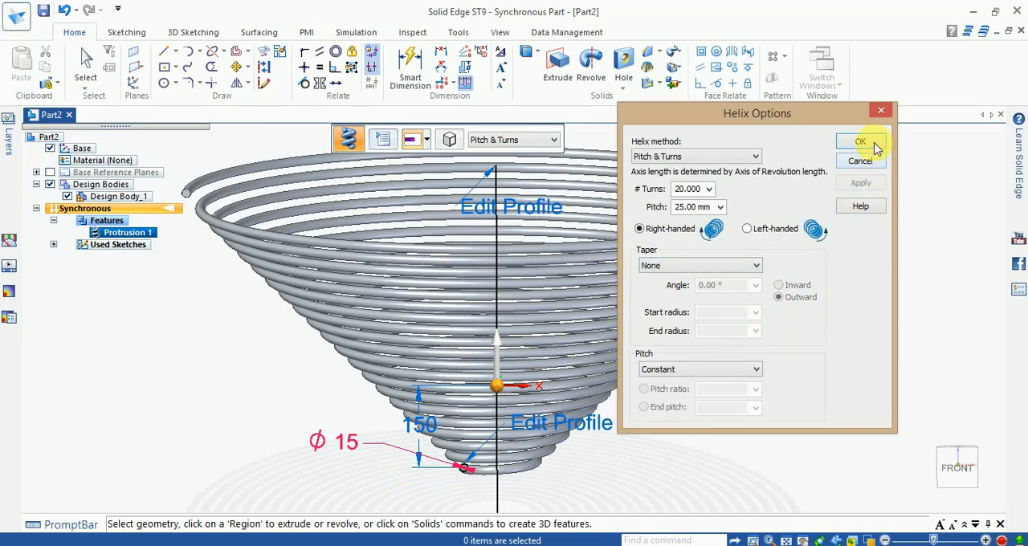
left_click(860, 142)
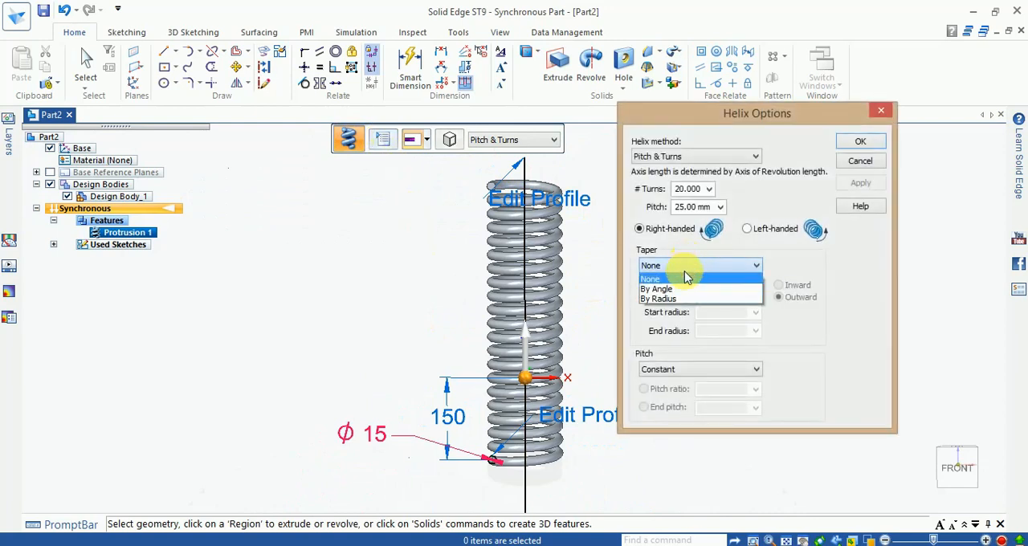
- Set the helix taper By Angle at 0° and change Pitch to Variable
left_click(658, 298)
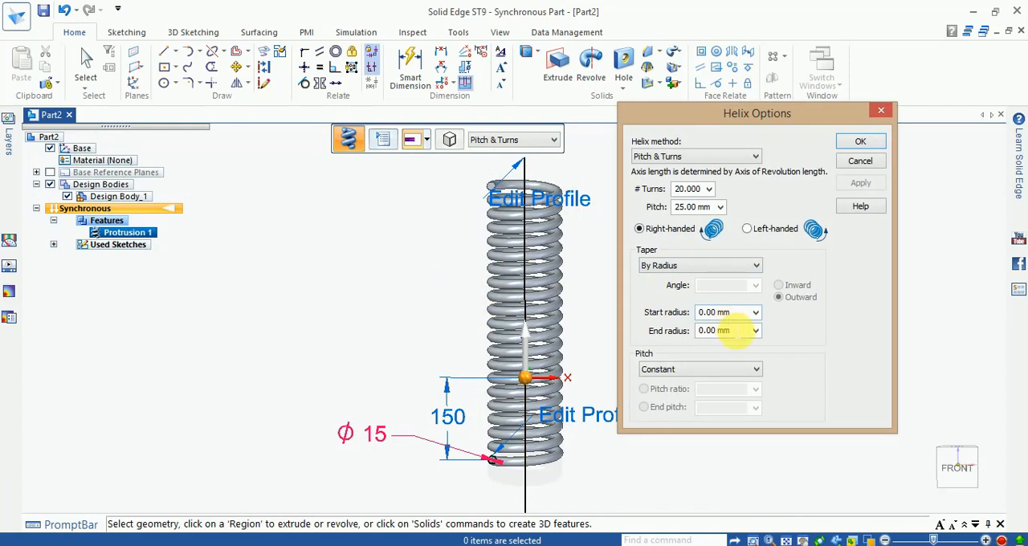
mouse_move(739, 325)
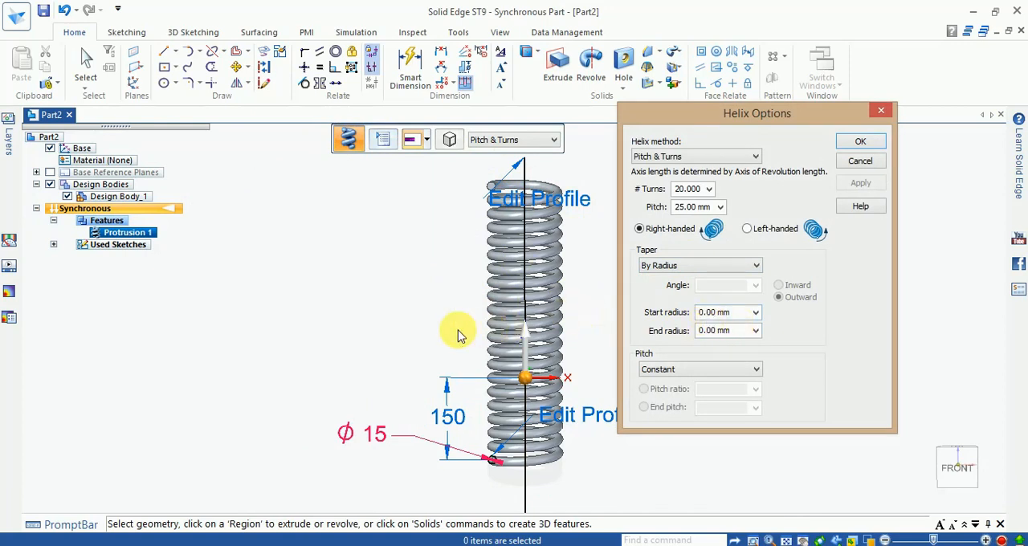
left_click(698, 265)
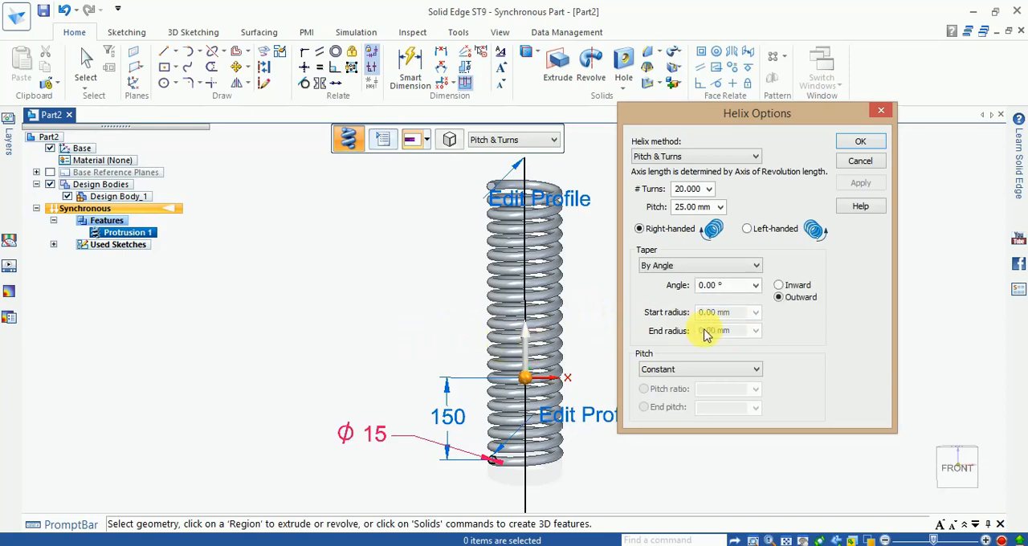
left_click(722, 285)
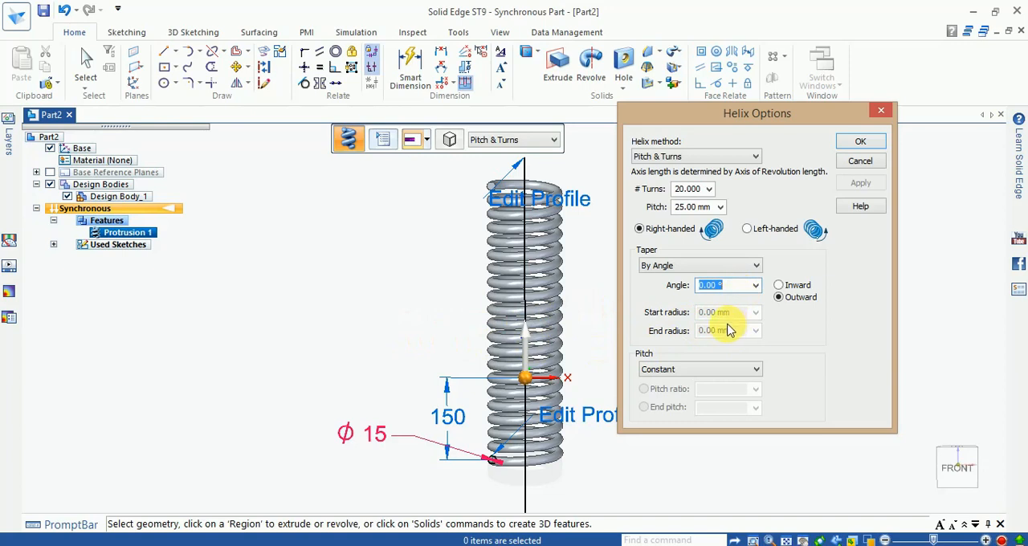
left_click(754, 369)
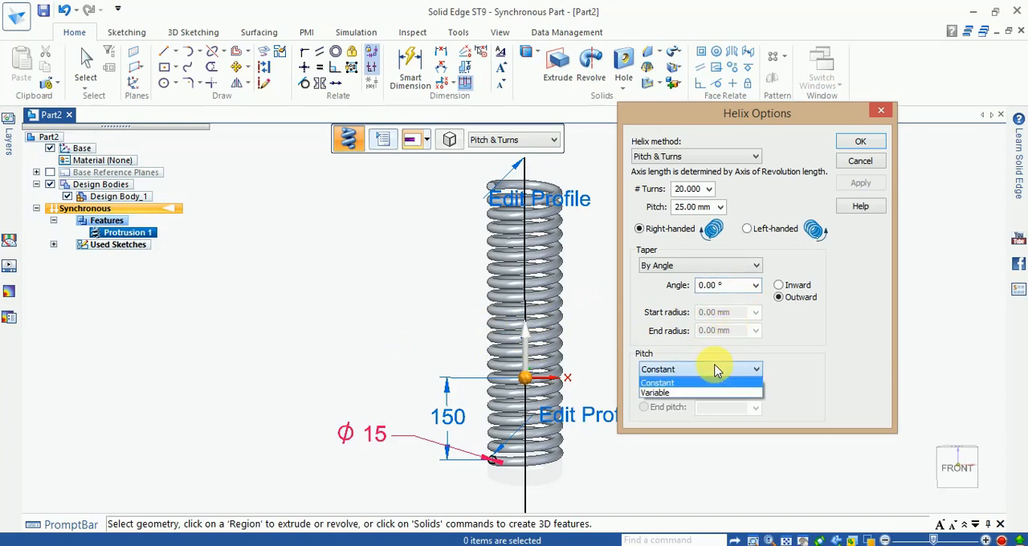
left_click(654, 392)
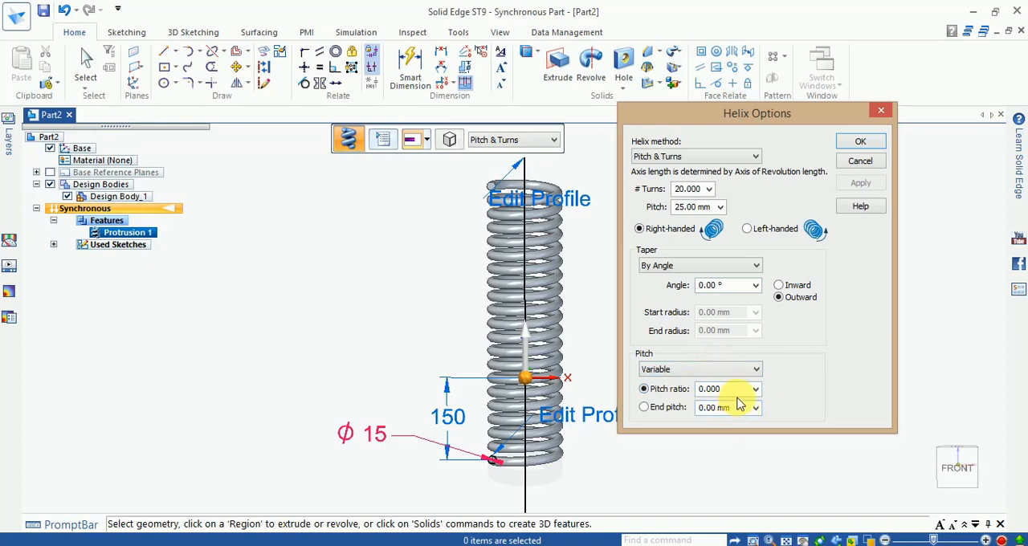
mouse_move(719, 426)
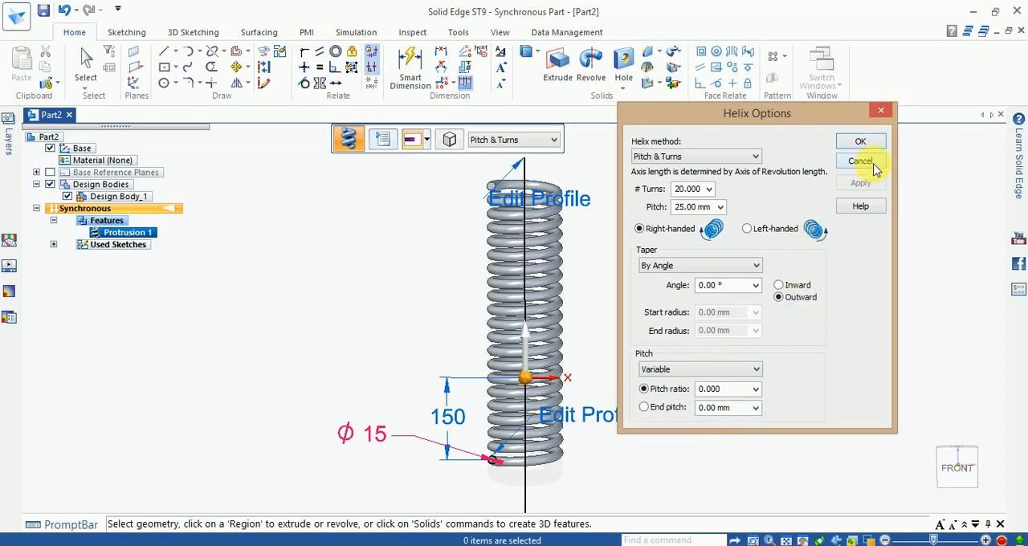
- Cancel the Helix Options dialog, discarding the taper and pitch changes, leaving a straight spring
left_click(860, 161)
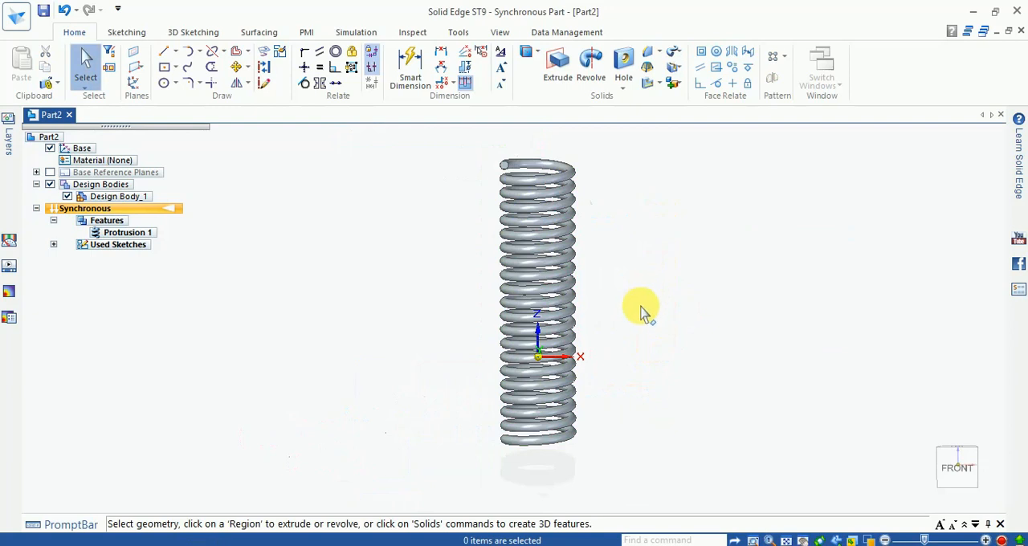
mouse_move(639, 338)
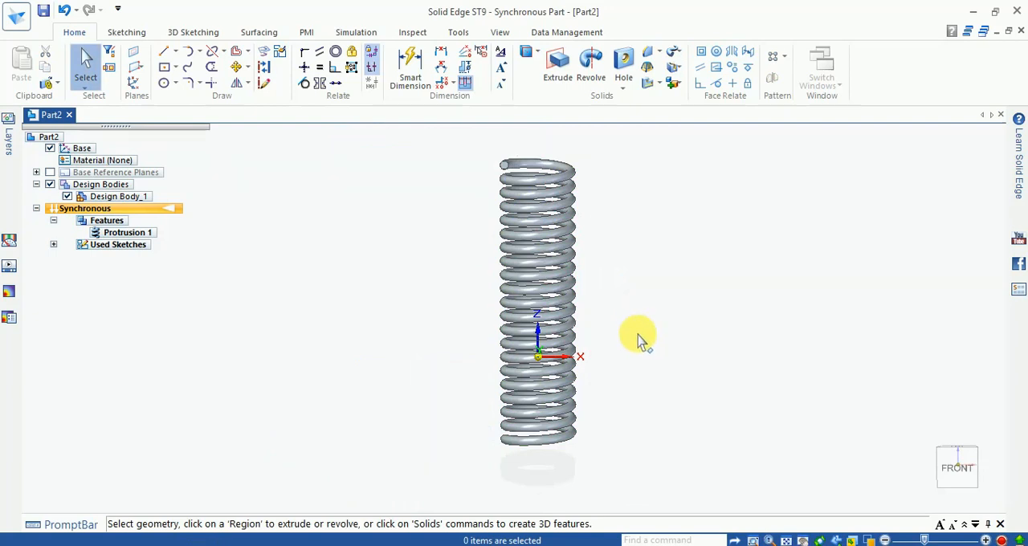